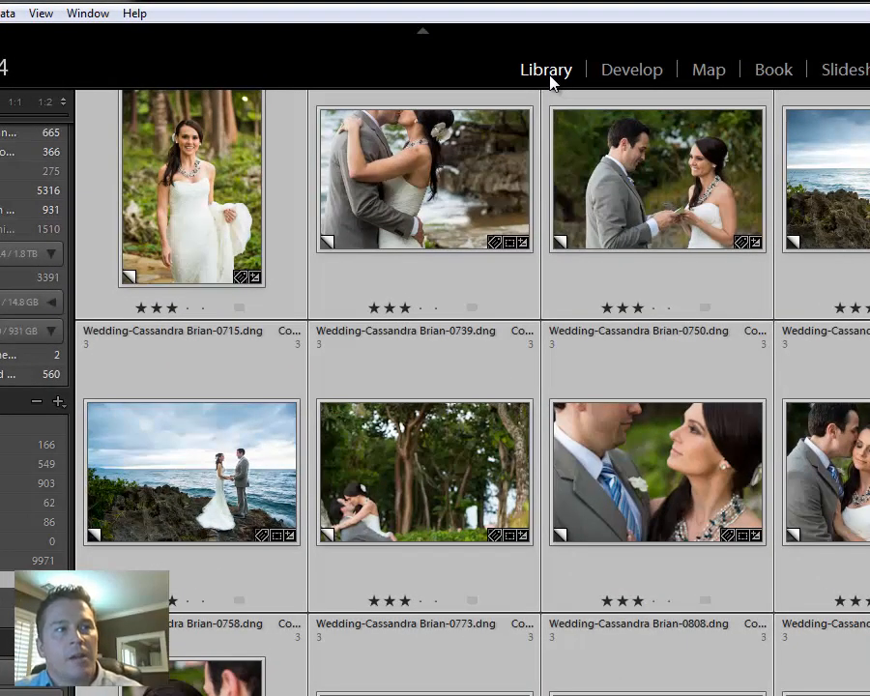
# - Show the library filter bar via the View menu
pyautogui.click(40, 12)
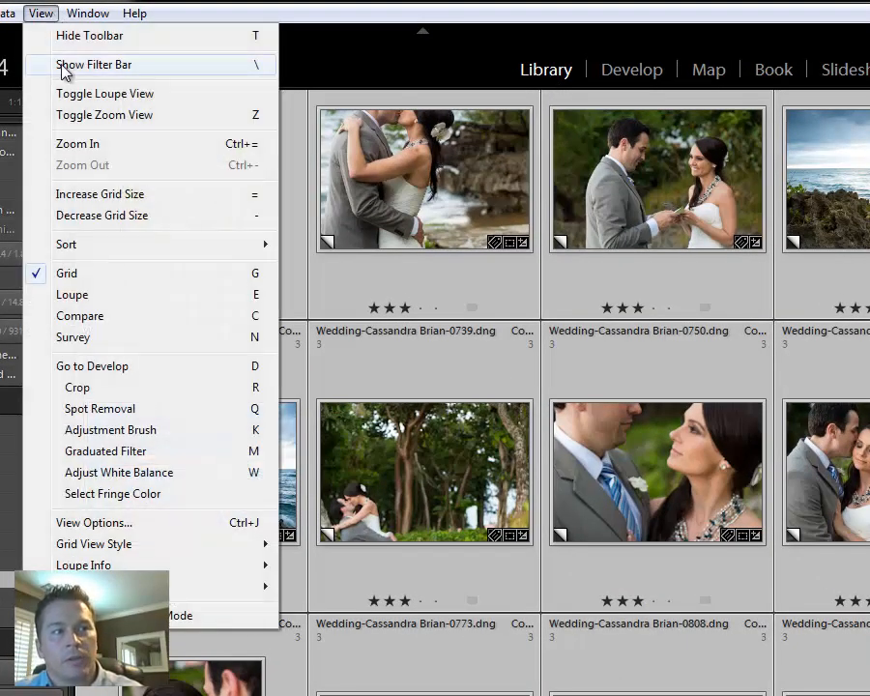
pyautogui.moveTo(189, 70)
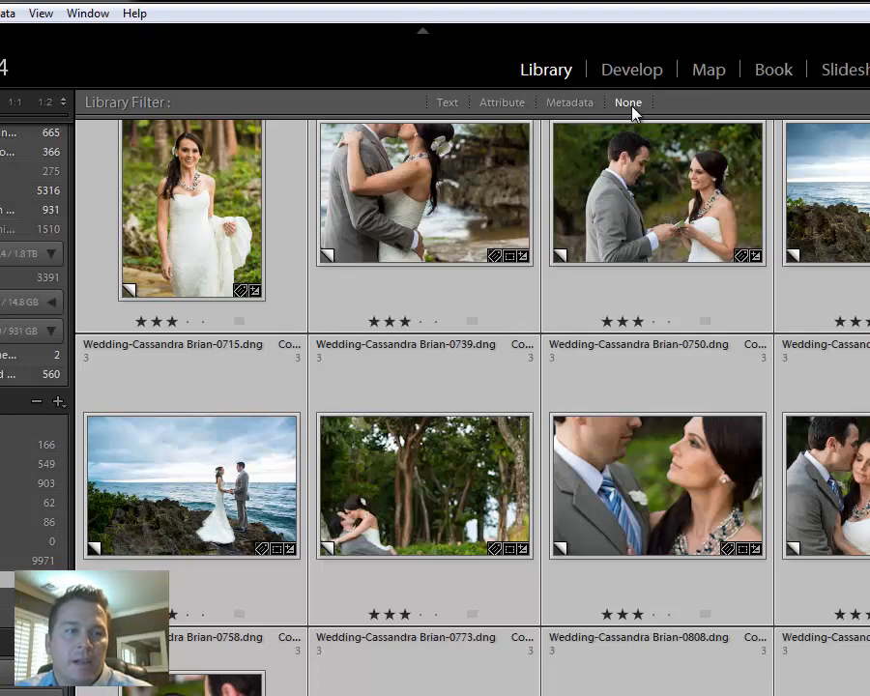
# - Switch to Metadata filtering with Aperture in the second column and ISO Speed in the third
pyautogui.click(569, 103)
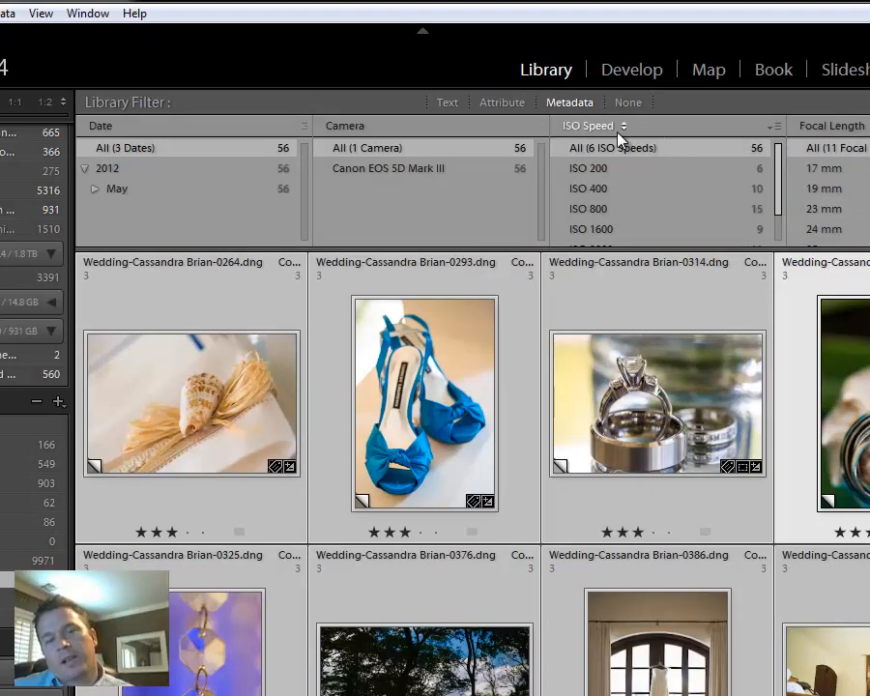
pyautogui.moveTo(348, 126)
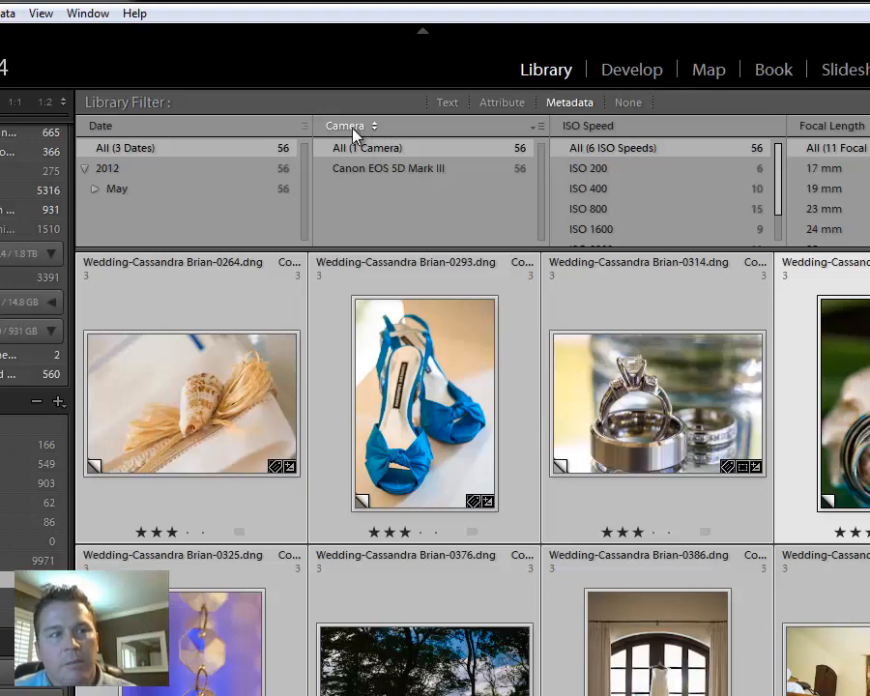
pyautogui.click(348, 124)
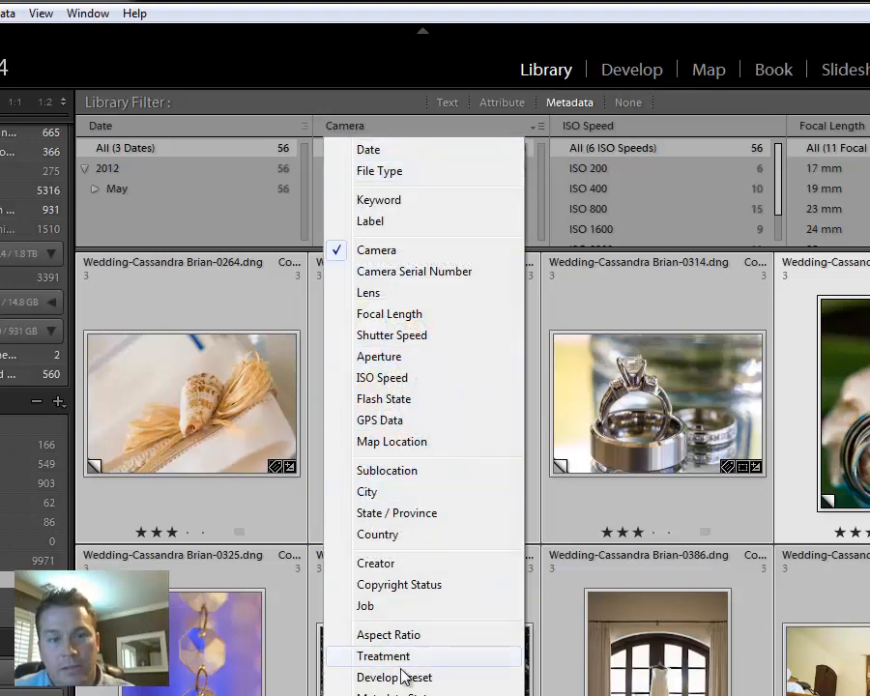
pyautogui.moveTo(391, 313)
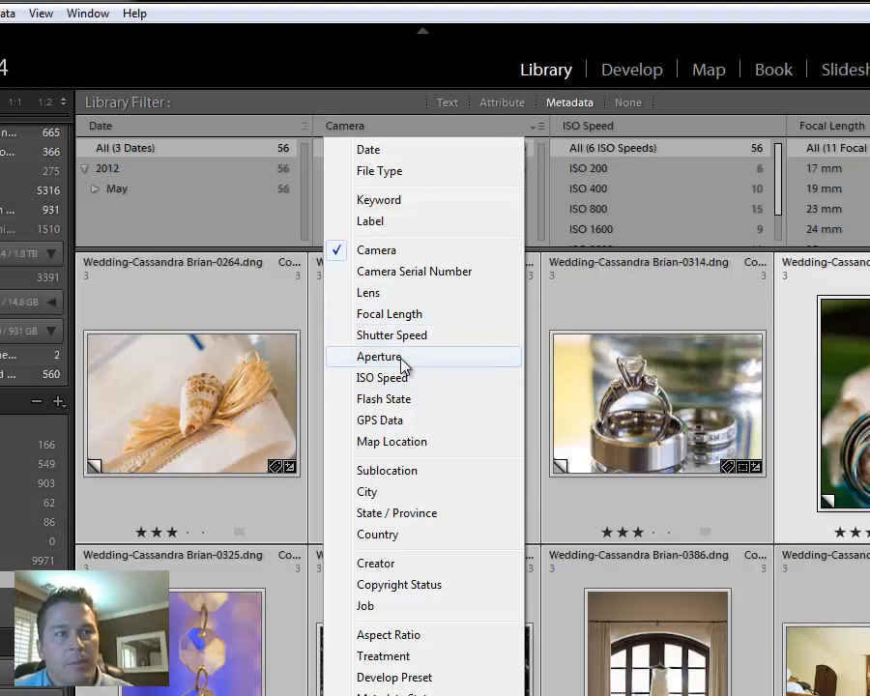
pyautogui.click(379, 356)
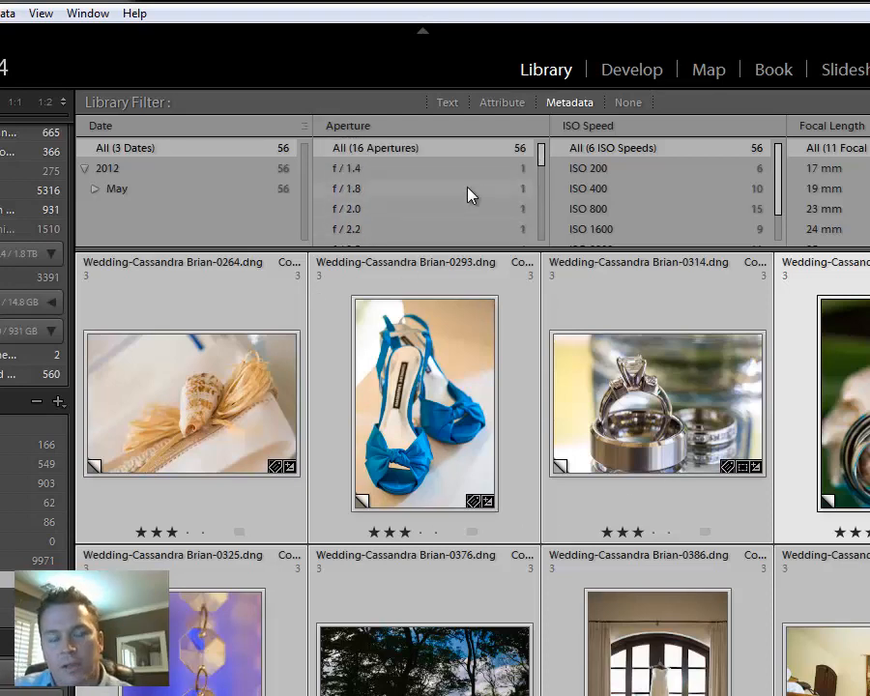
pyautogui.click(588, 125)
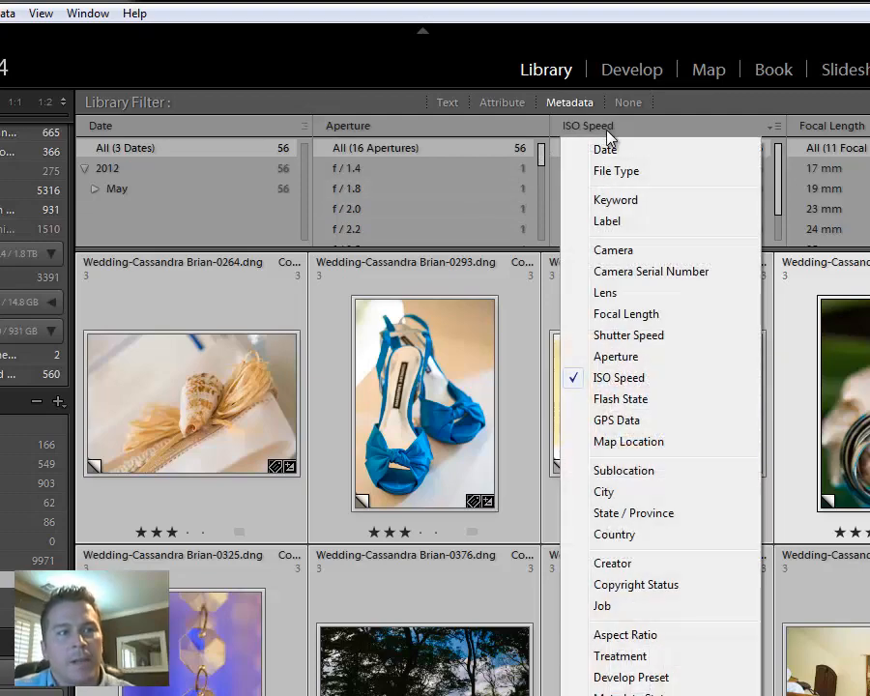
pyautogui.click(619, 377)
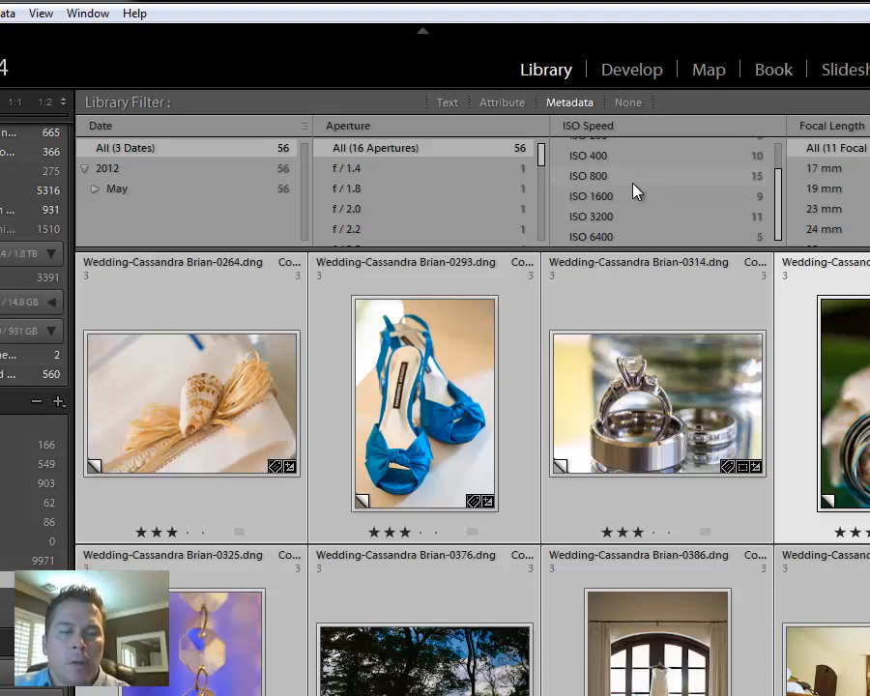
pyautogui.moveTo(626, 203)
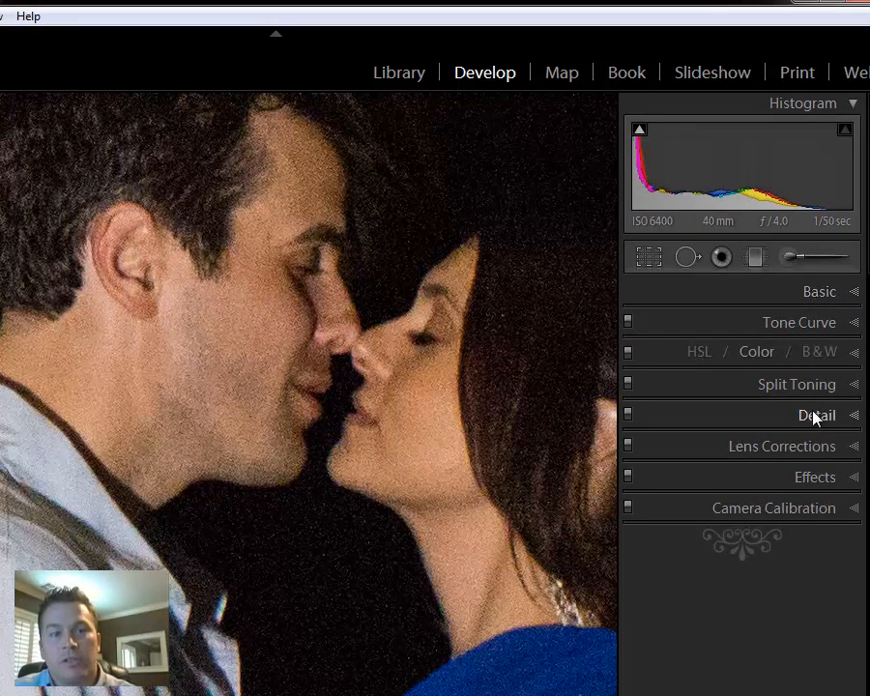
# - Expand the Detail panel and raise Luminance noise reduction on the ISO 6400 portrait
pyautogui.click(816, 413)
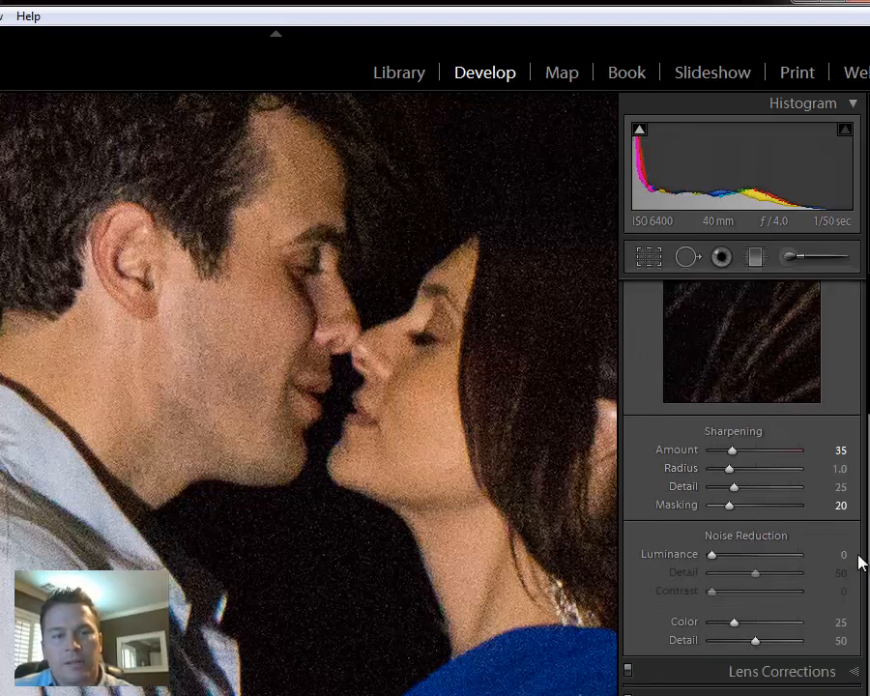
pyautogui.click(830, 553)
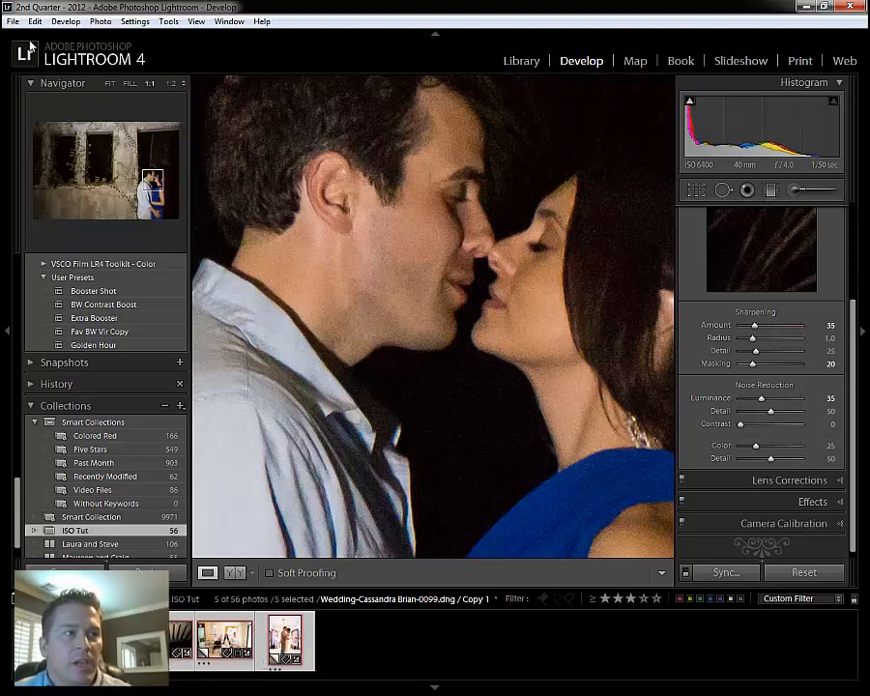
# - Sync only Noise Reduction from this portrait to the other selected ISO 6400 photos
pyautogui.click(35, 21)
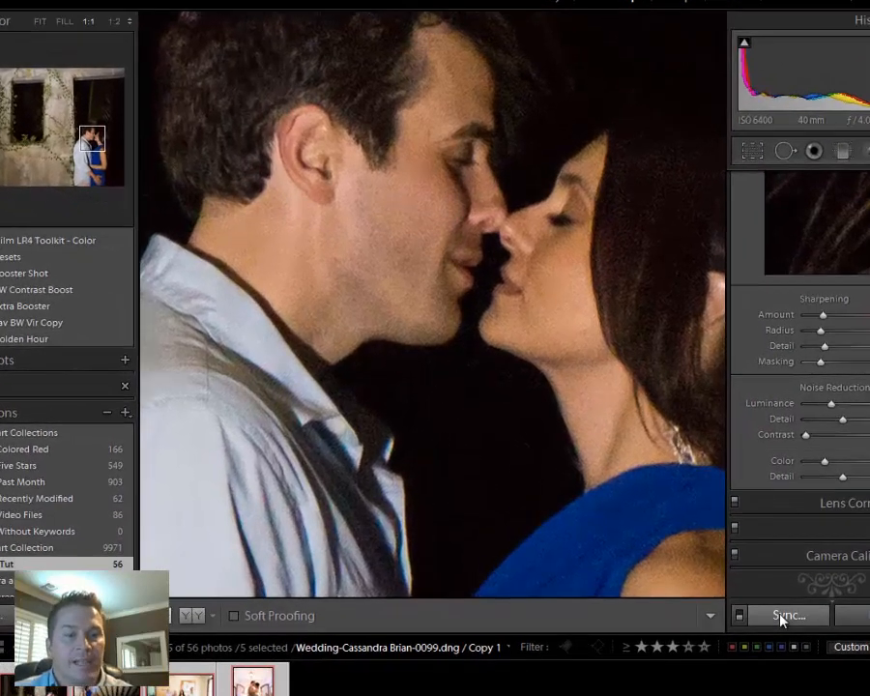
pyautogui.click(789, 615)
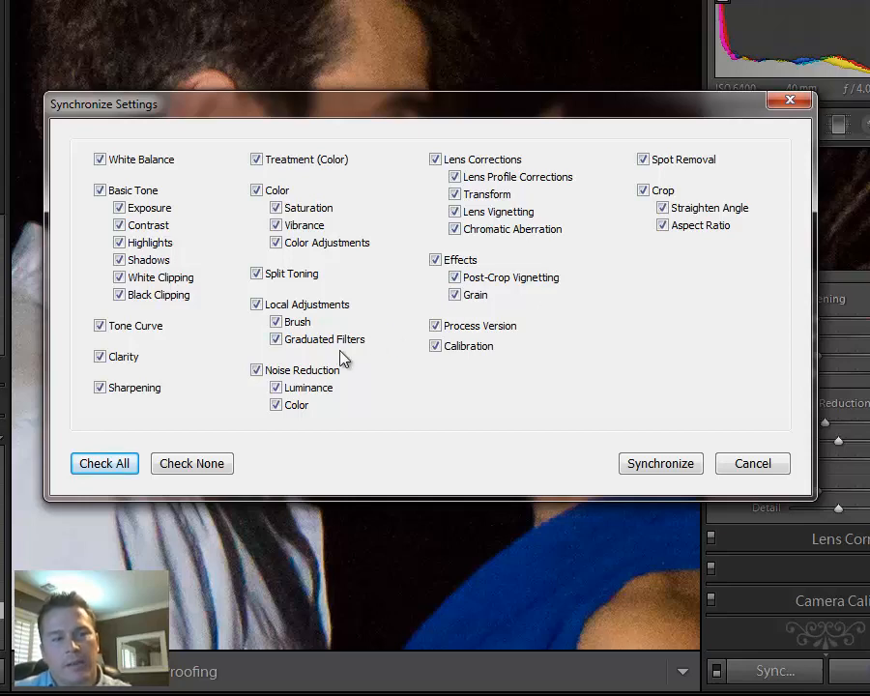
pyautogui.click(192, 464)
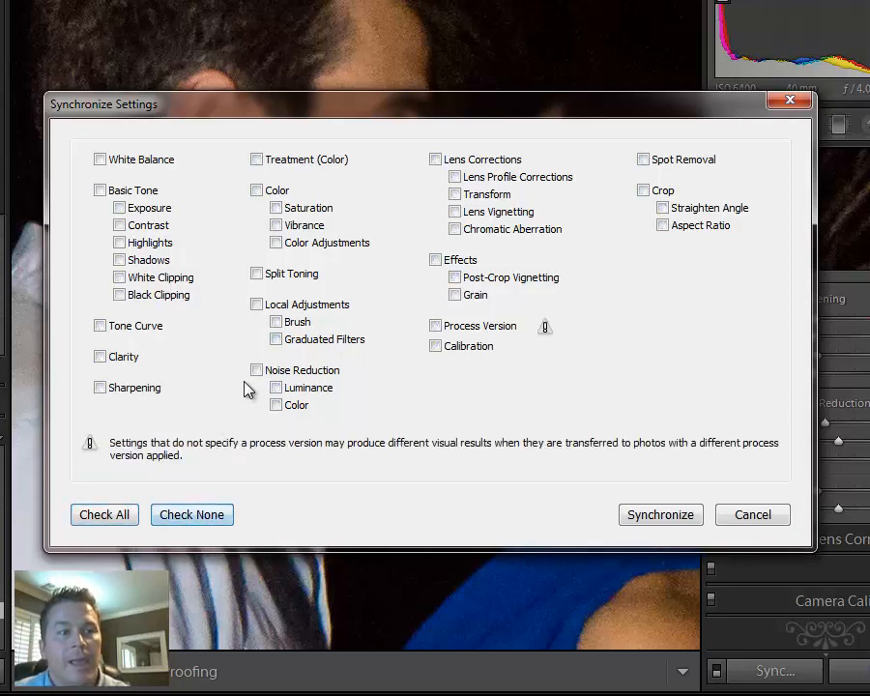
pyautogui.click(255, 371)
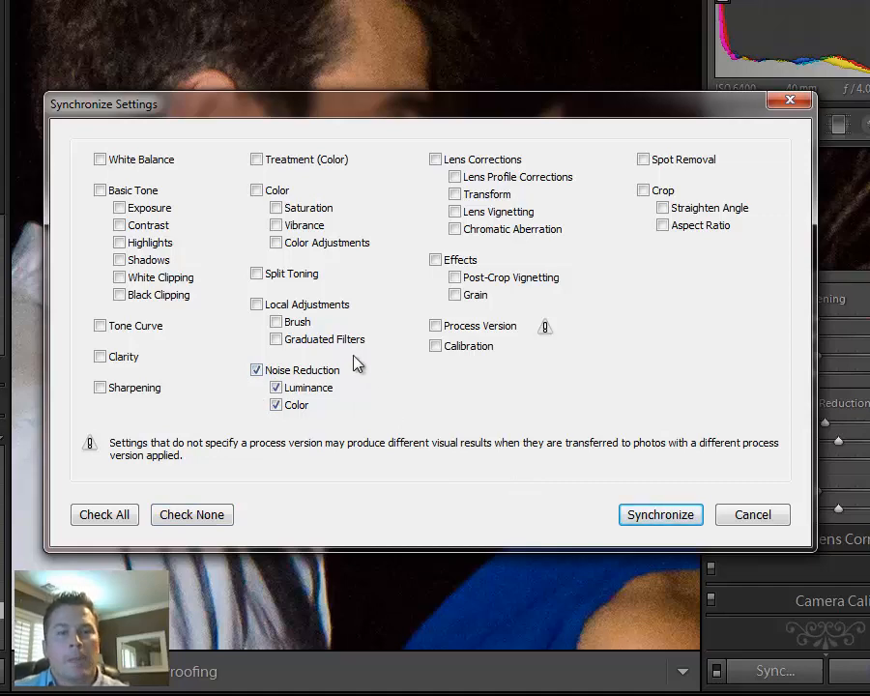
pyautogui.moveTo(143, 377)
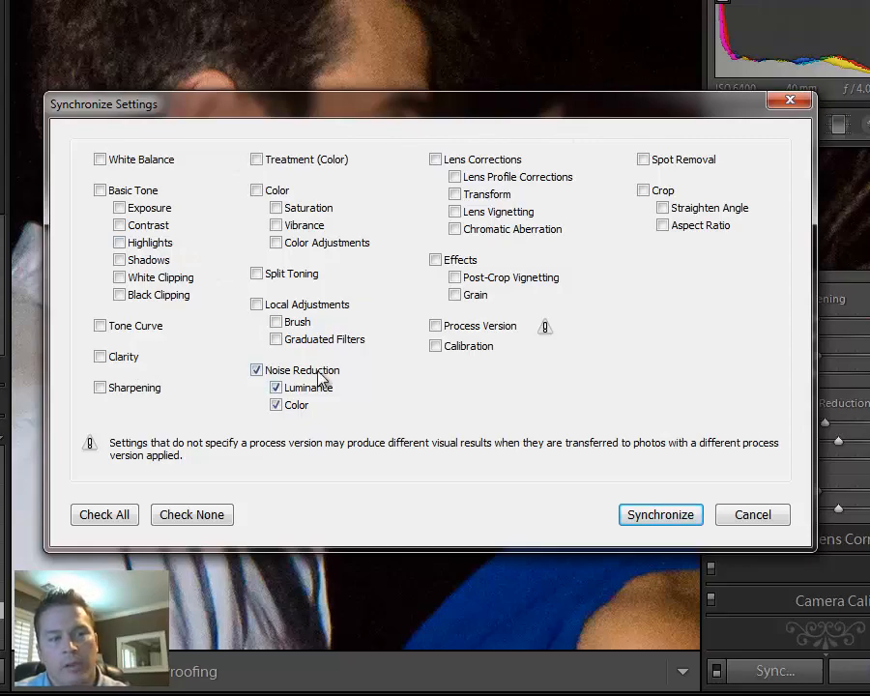
pyautogui.click(661, 514)
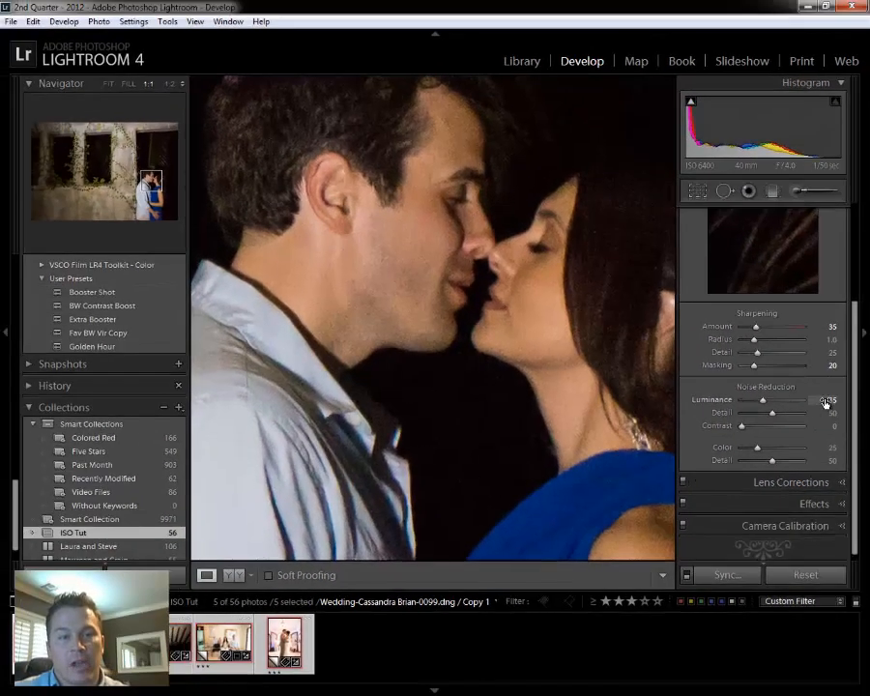
# - Pick the next ISO Speed group and raise Luminance noise reduction on its kiss photo
pyautogui.click(283, 642)
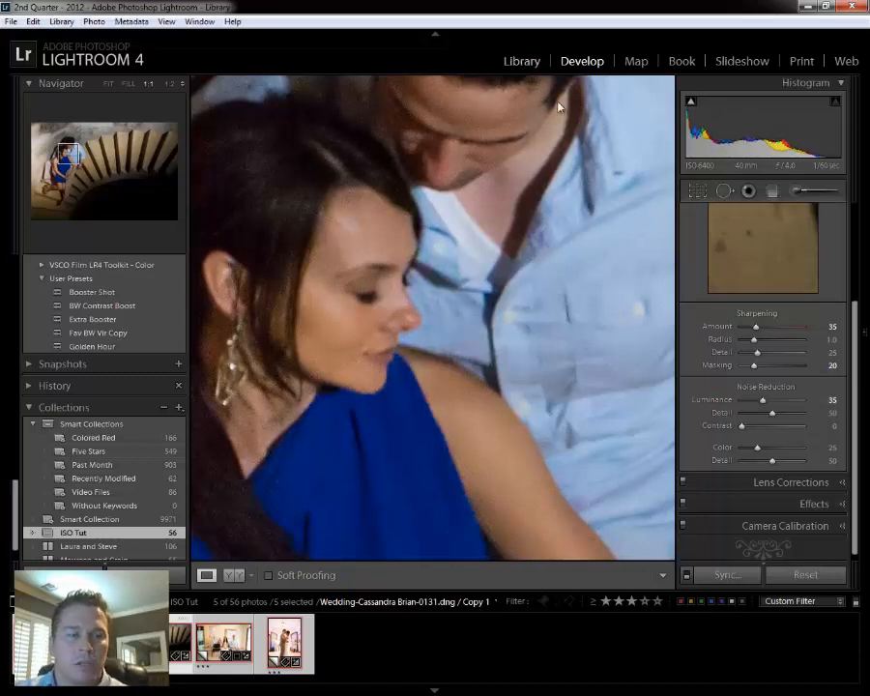
pyautogui.click(522, 59)
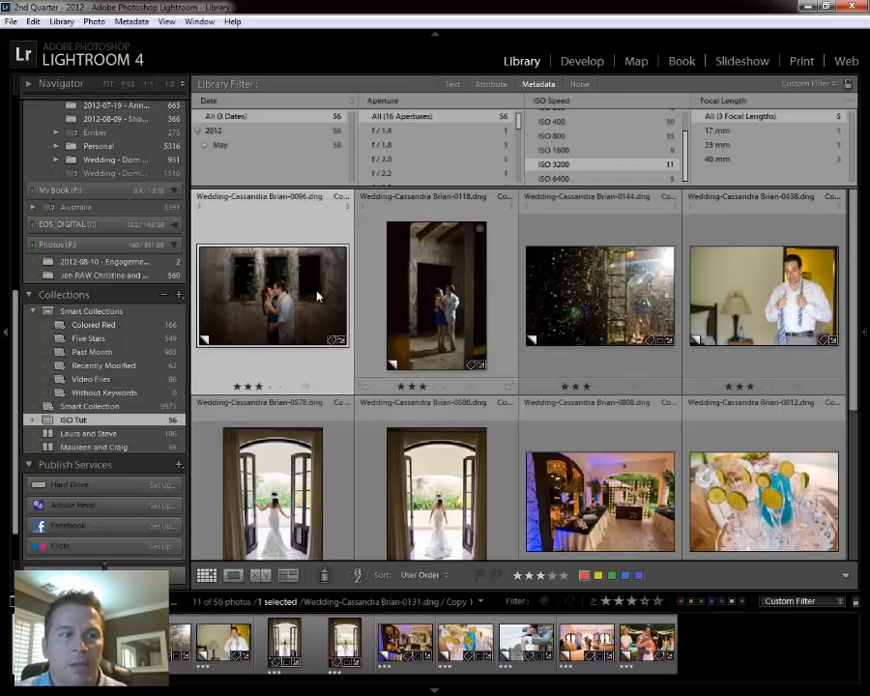
pyautogui.click(582, 60)
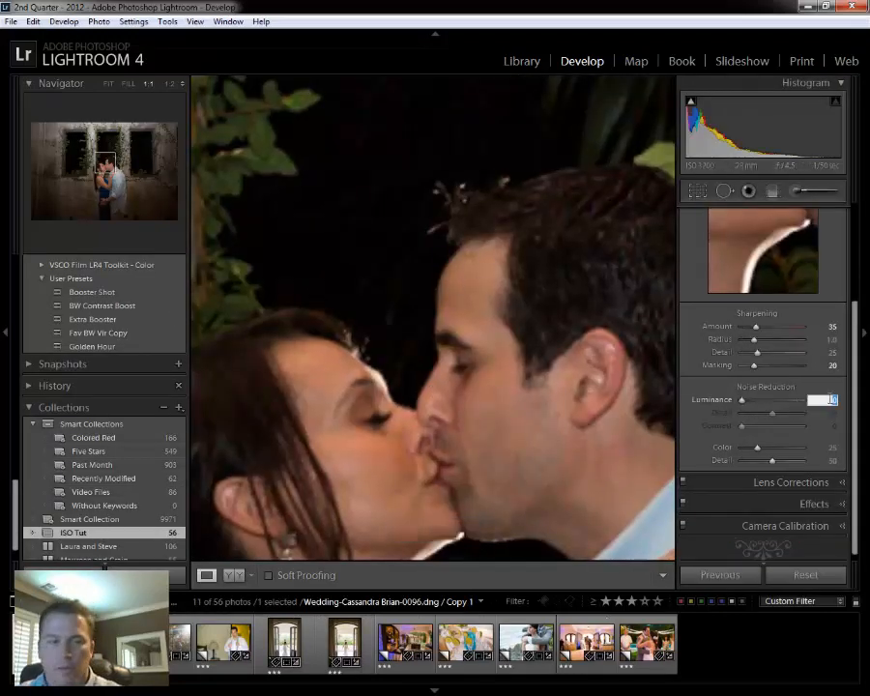
pyautogui.moveTo(740, 398); pyautogui.dragTo(774, 399)
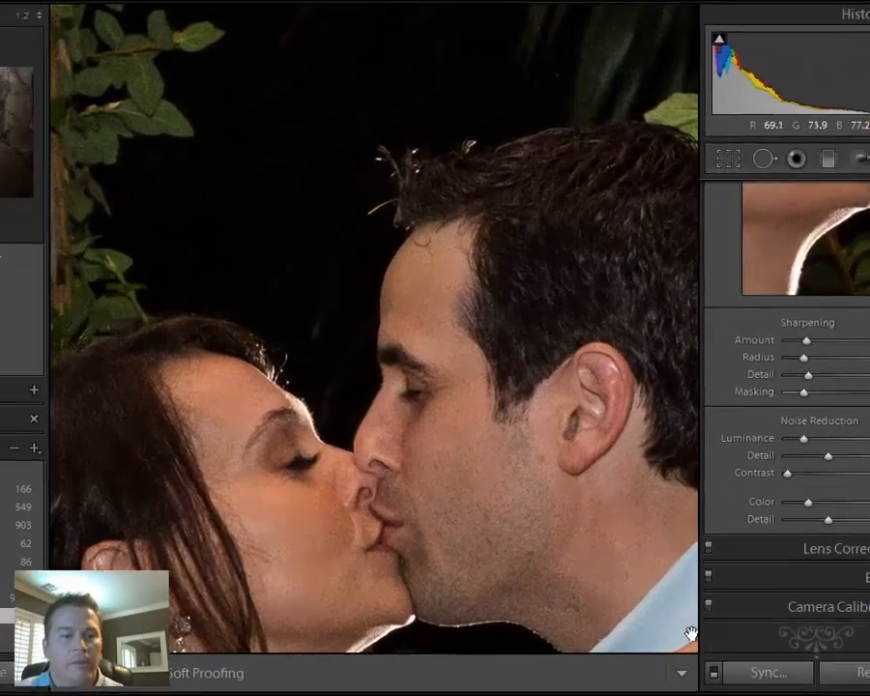
# - Sync that noise reduction to the whole group and return to the grid
pyautogui.click(768, 672)
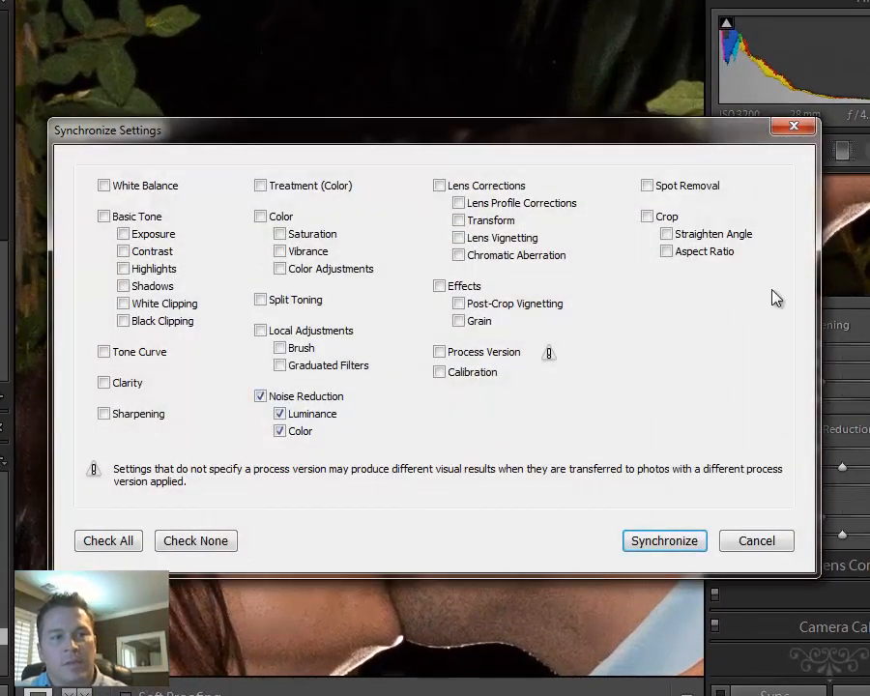
pyautogui.click(663, 542)
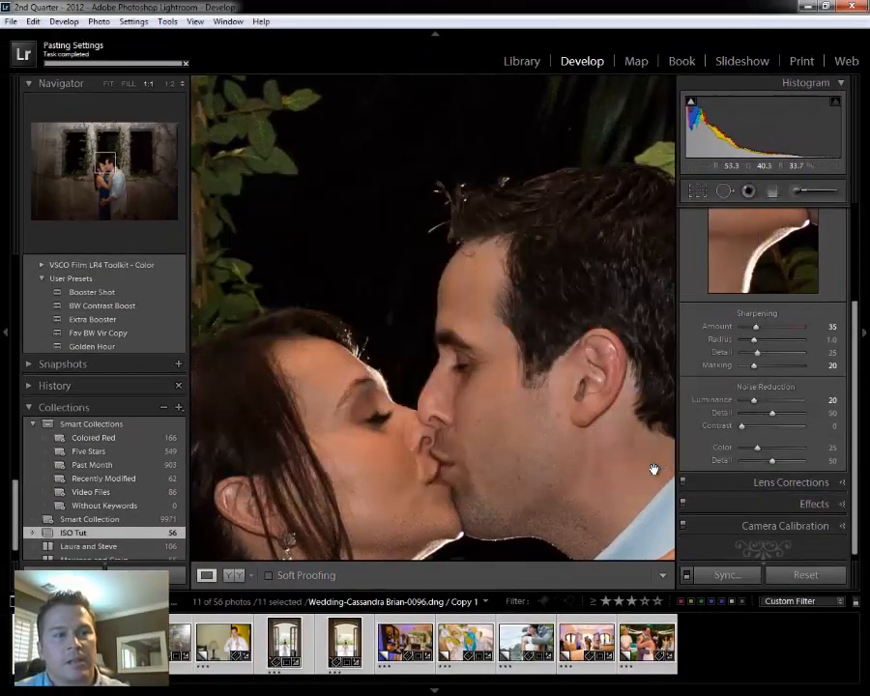
pyautogui.click(522, 60)
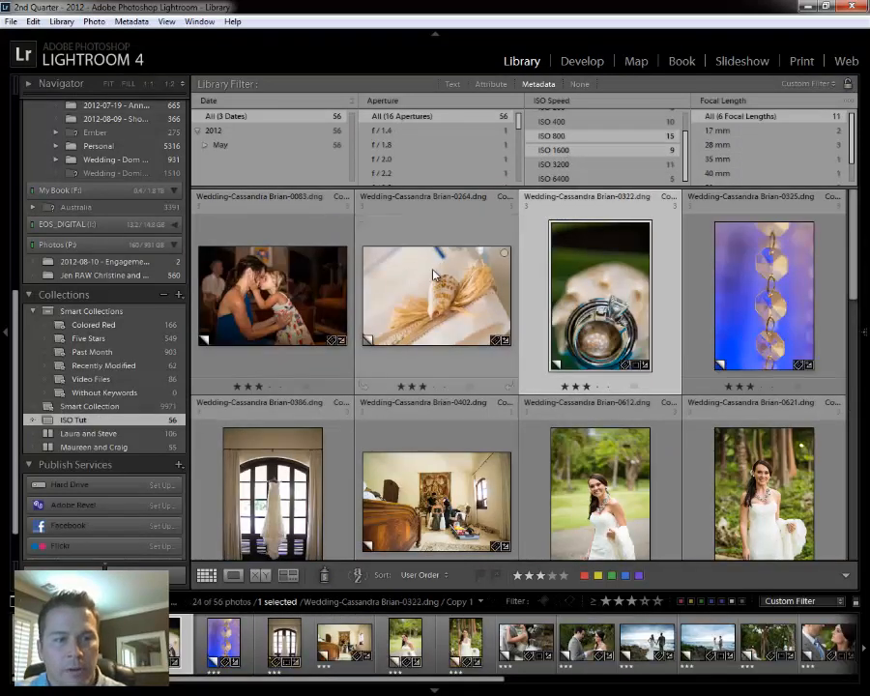
# - Adjust Luminance on the bride close-up and sync its noise reduction to all 24 photos of the next ISO group
pyautogui.scroll(-3)
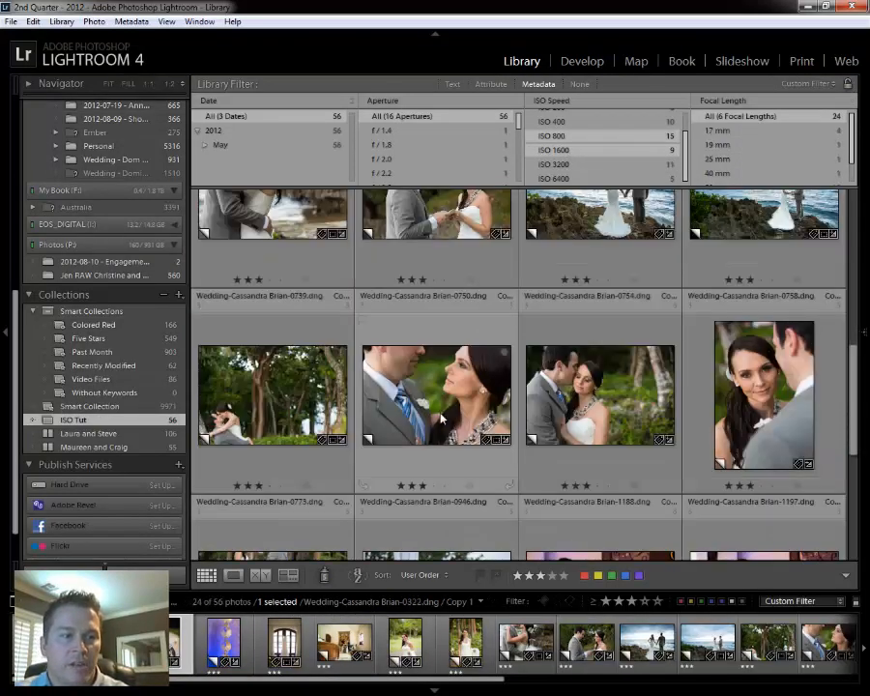
pyautogui.click(580, 60)
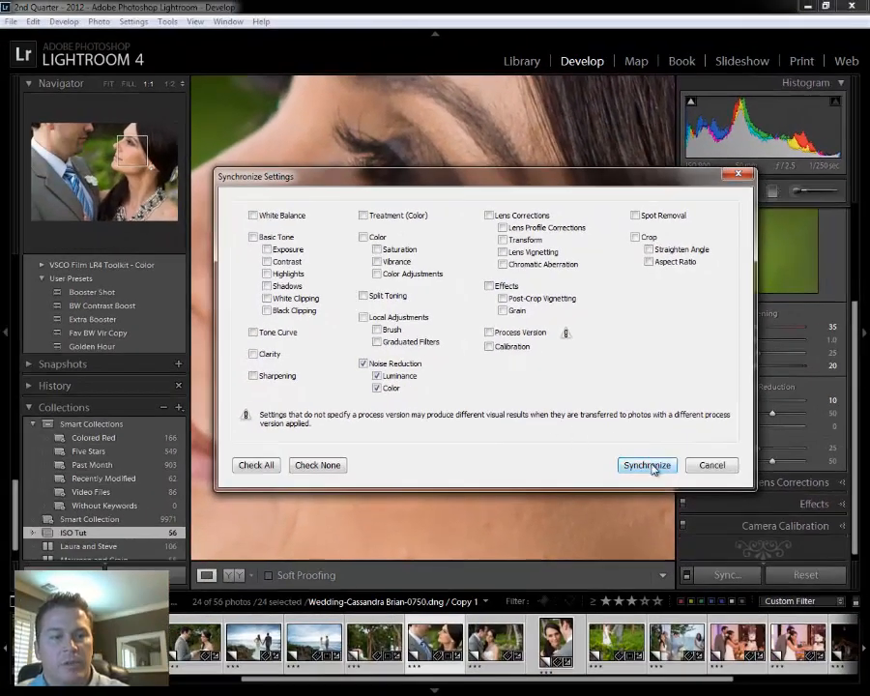
pyautogui.click(646, 464)
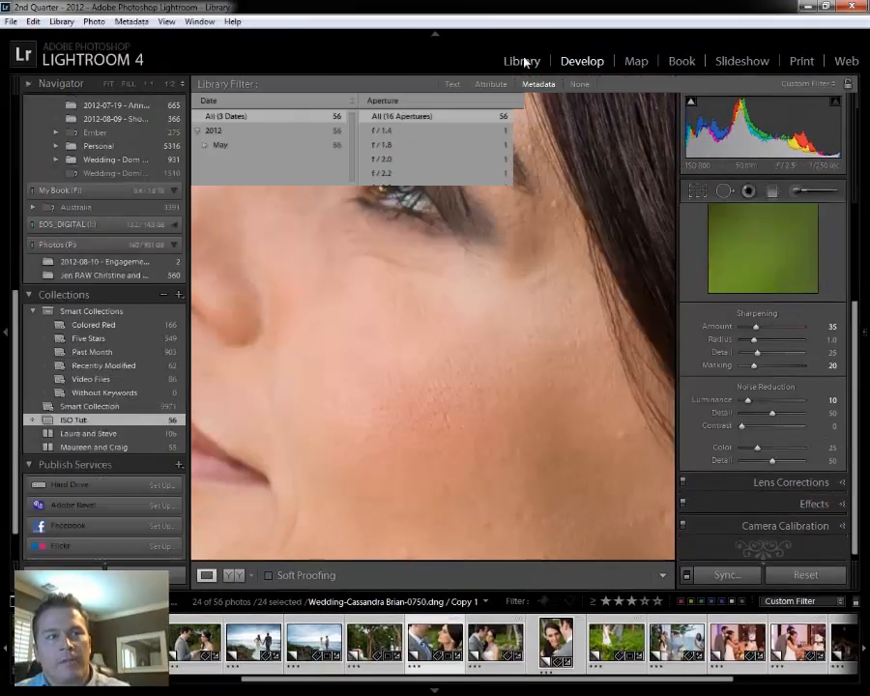
# - Return to Library and set ISO Speed back to All (6 ISO Speeds)
pyautogui.click(207, 577)
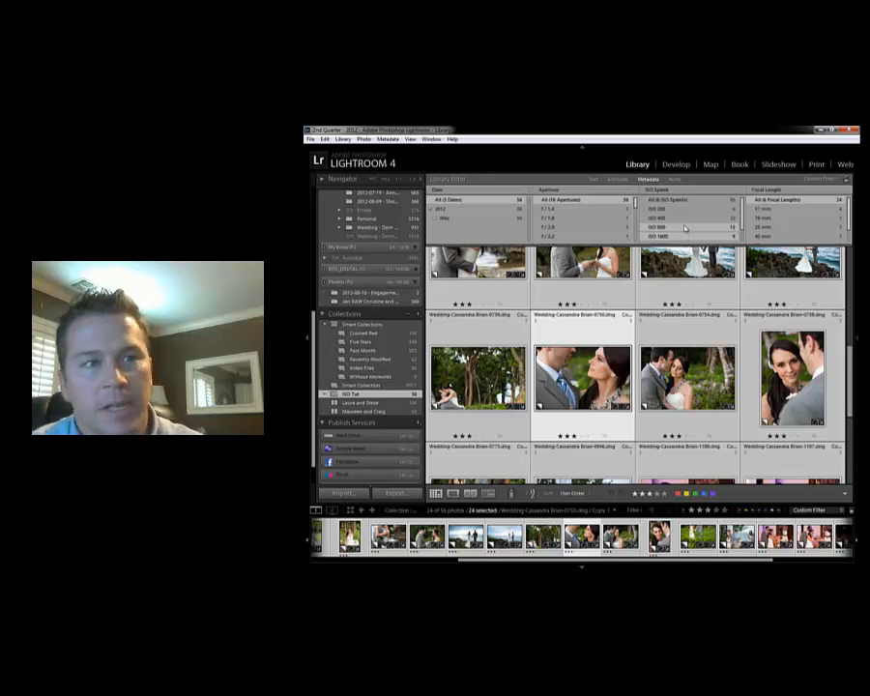
pyautogui.click(667, 199)
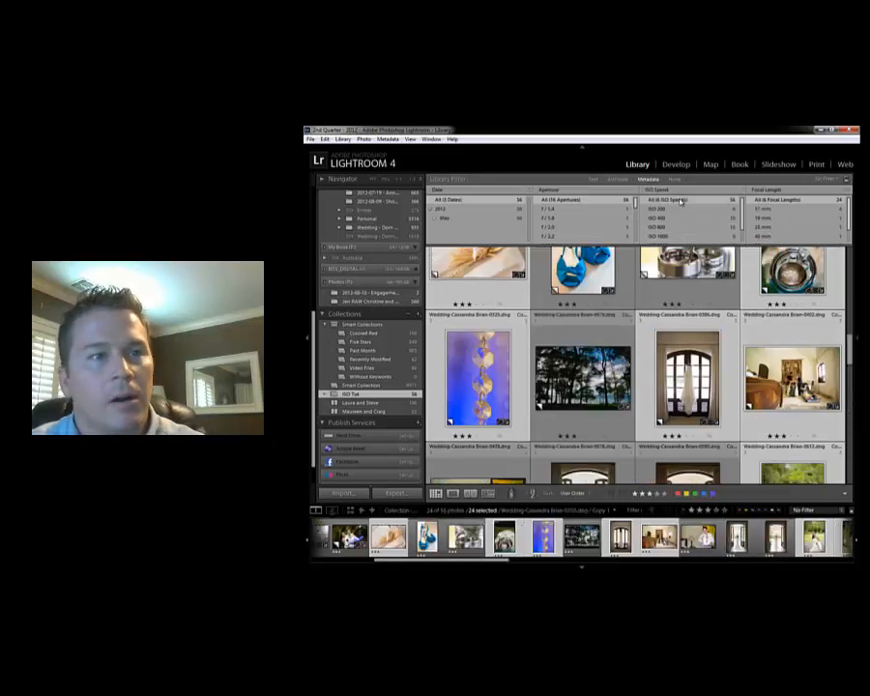